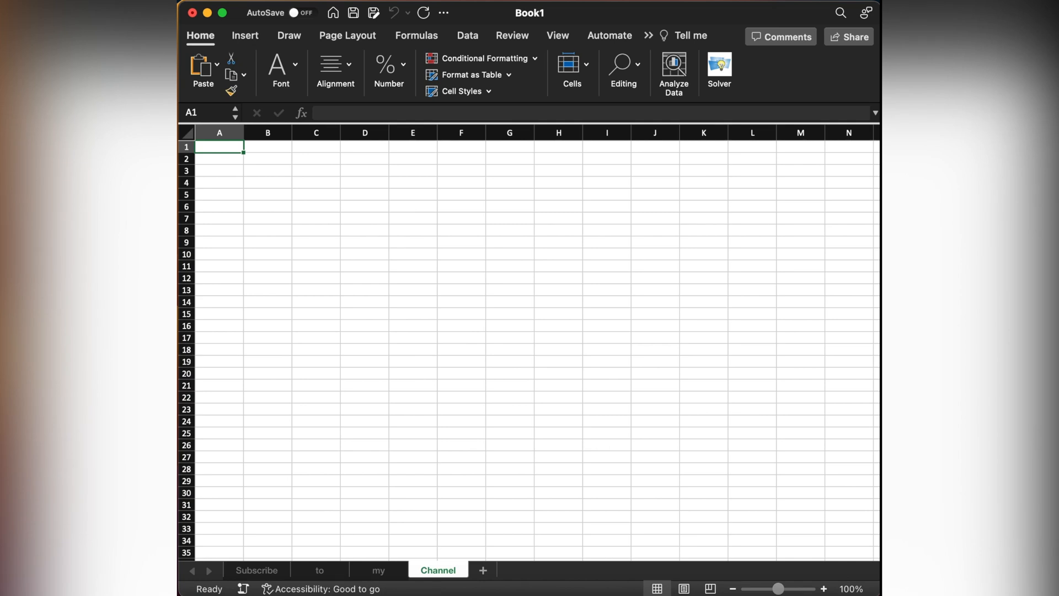
mouse_move(266, 199)
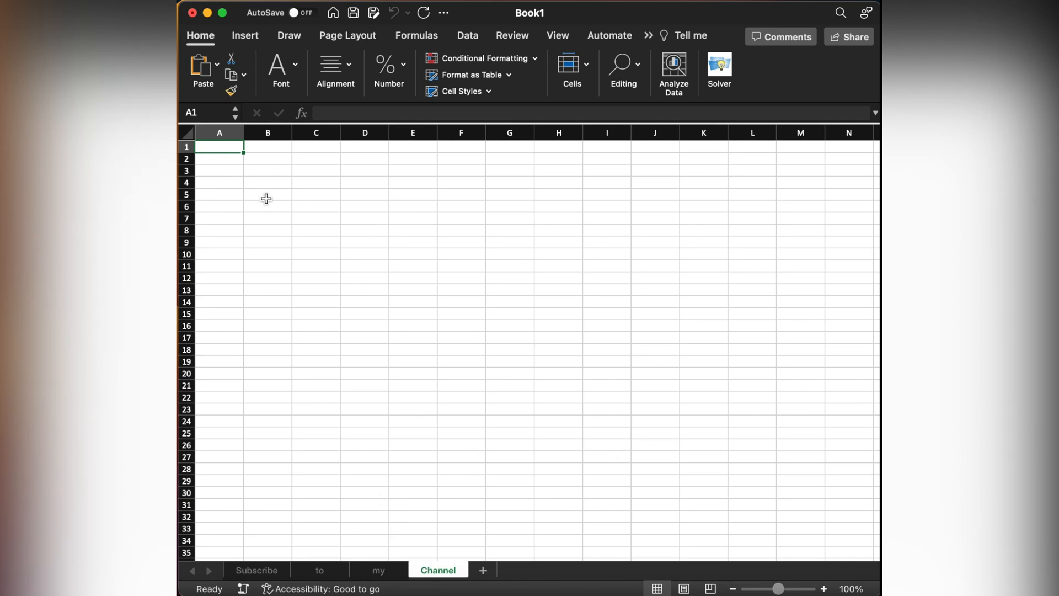
mouse_move(264, 208)
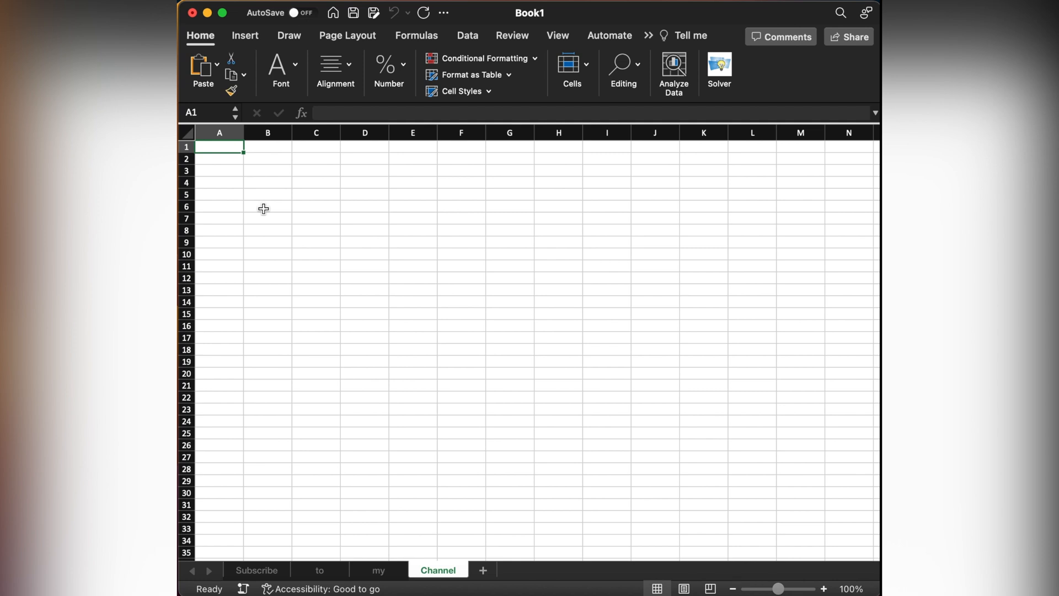
mouse_move(476, 476)
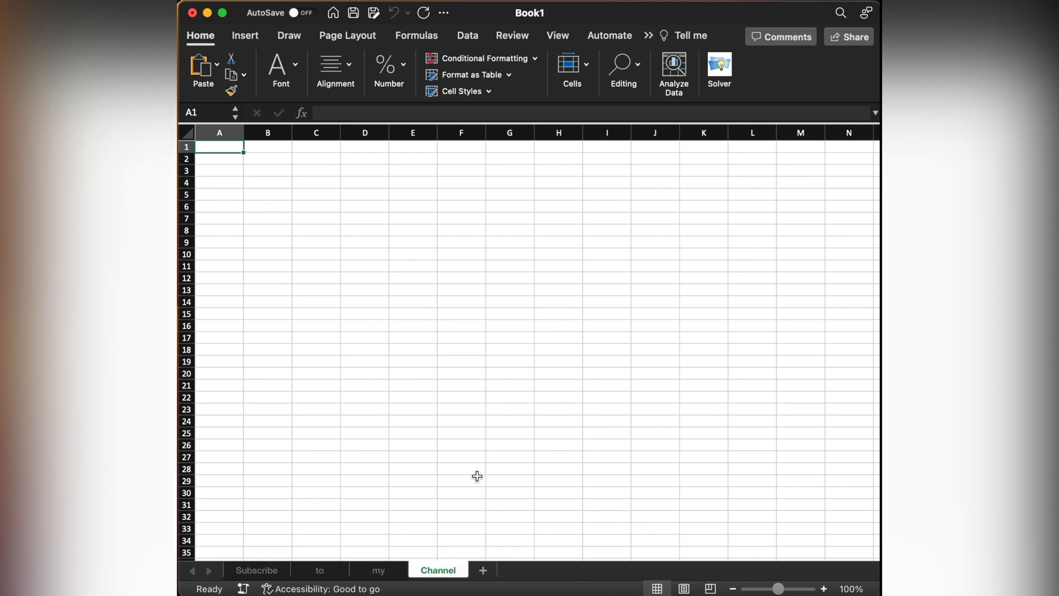
Step: Insert a new blank Sheet5 and place it as the workbook's first sheet
left_click(482, 569)
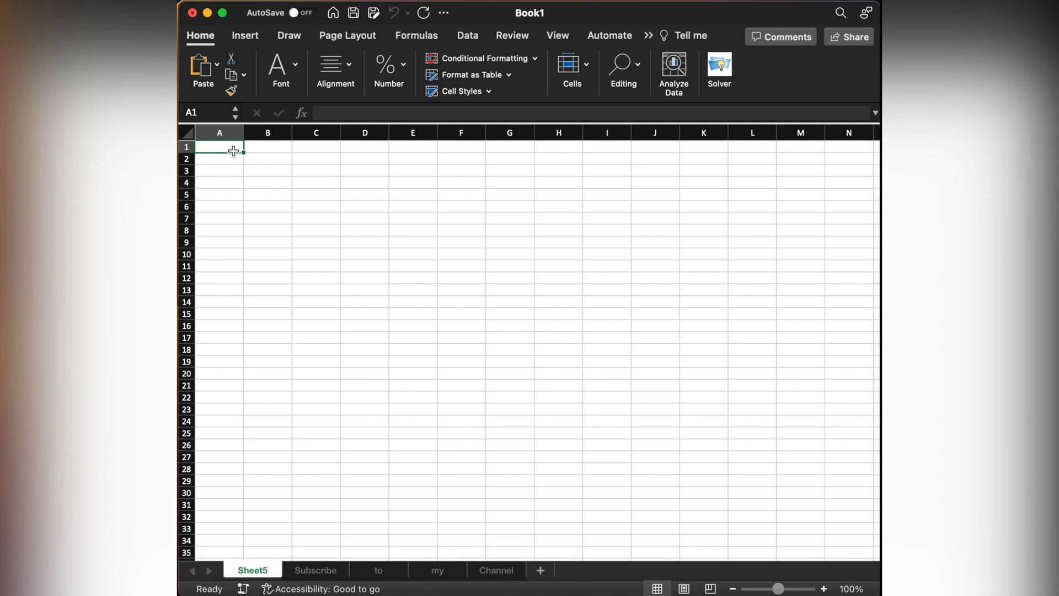
left_click(416, 36)
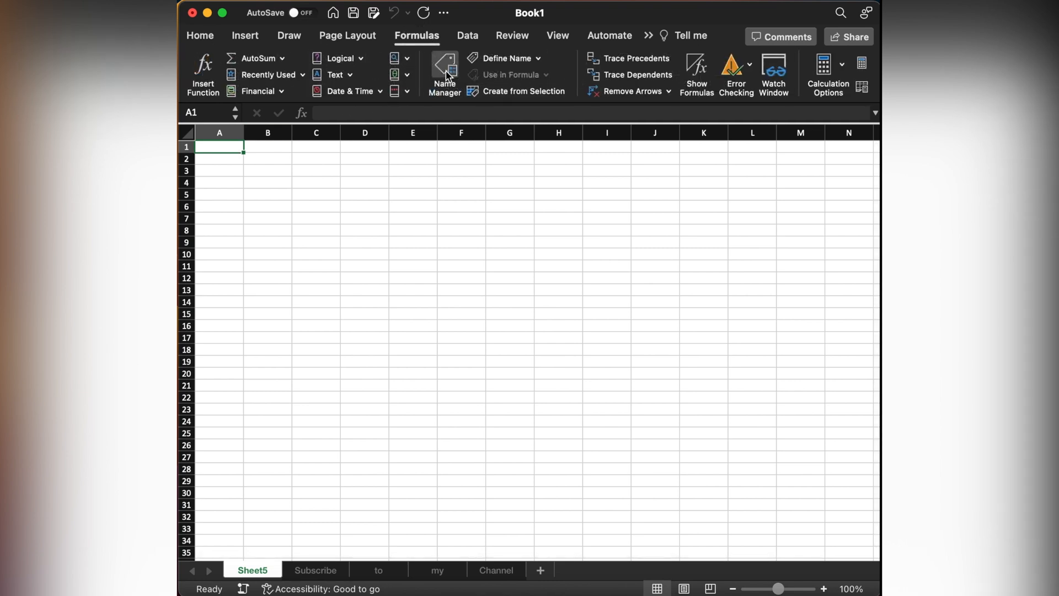
Step: Define the name ListTabs as =REPLACE(GET.WORKBOOK(1),1,FIND("]",GET.WORKBOOK(1)),"")
left_click(503, 58)
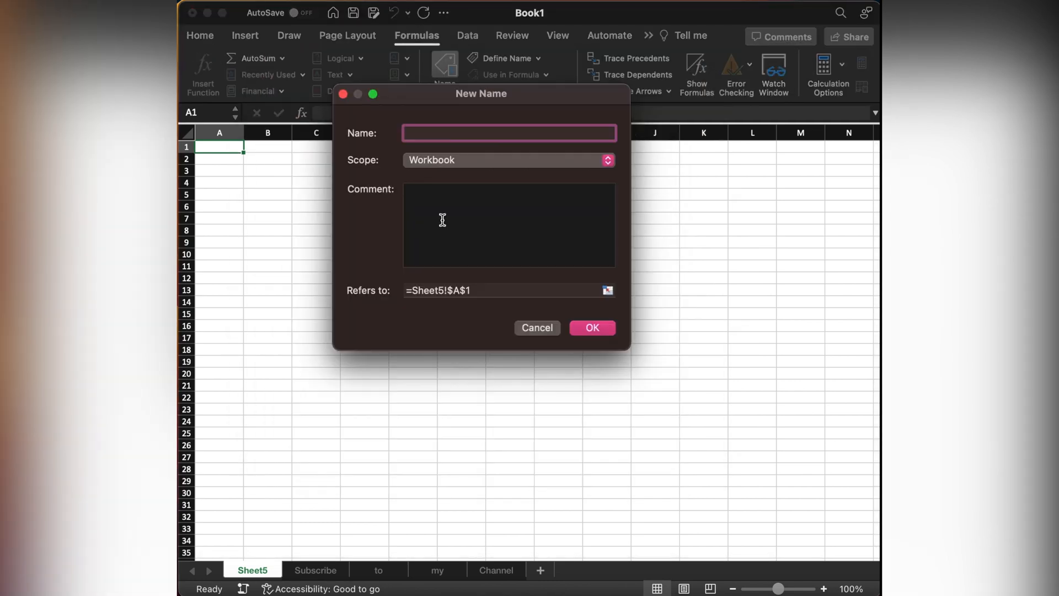
type("ListTabs")
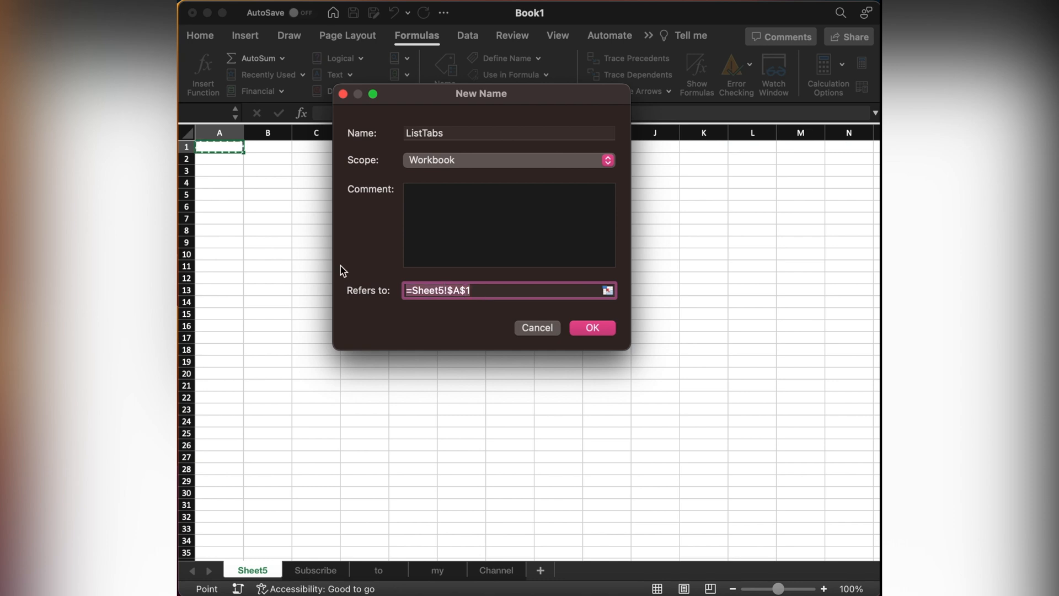
left_click(592, 328)
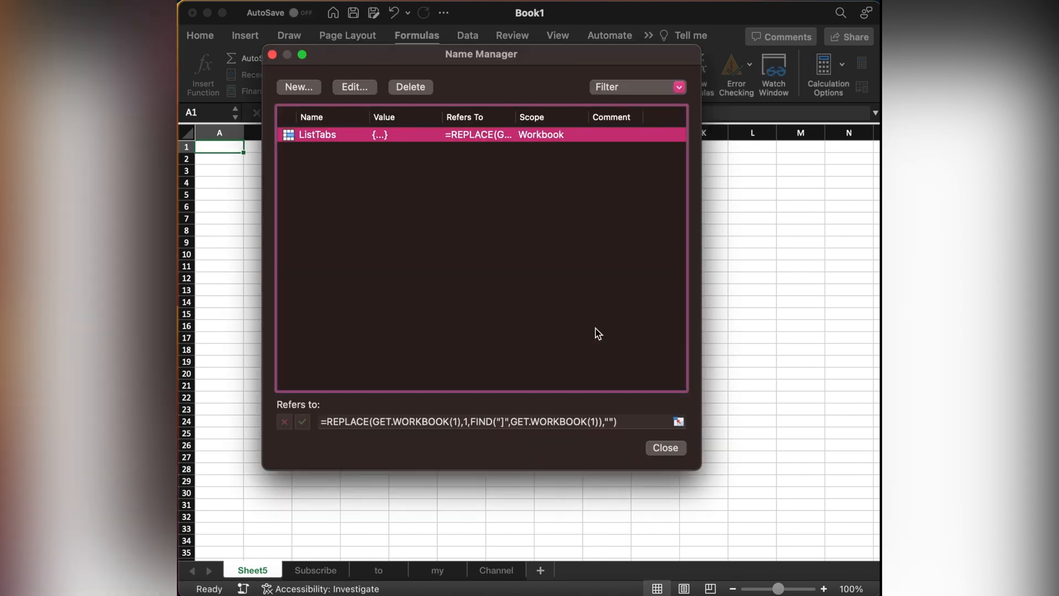
left_click(664, 447)
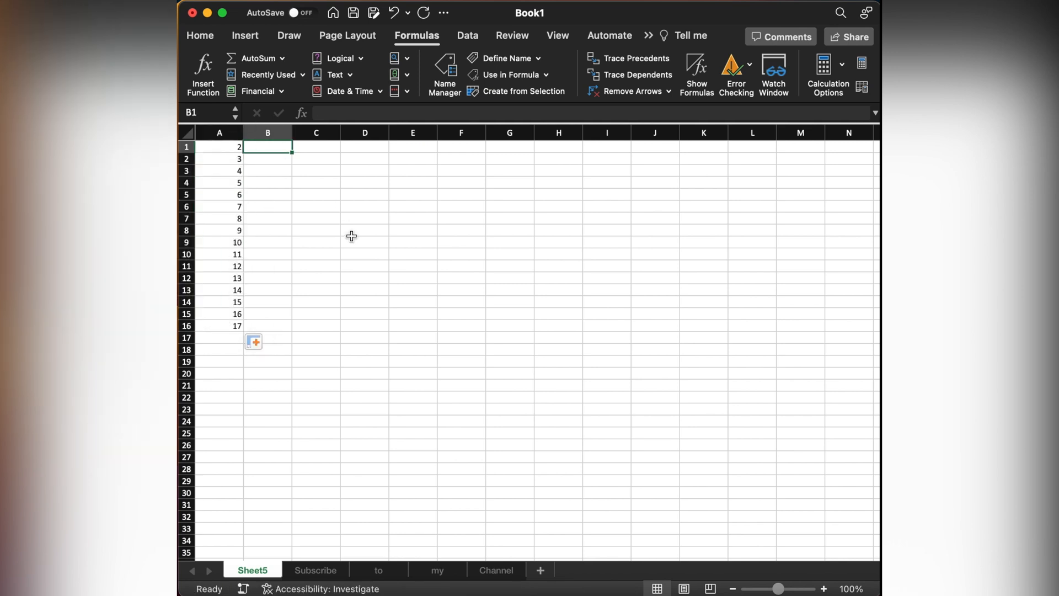
Step: With 2–17 in A1:A16, begin an INDEX formula in B1
type("=In")
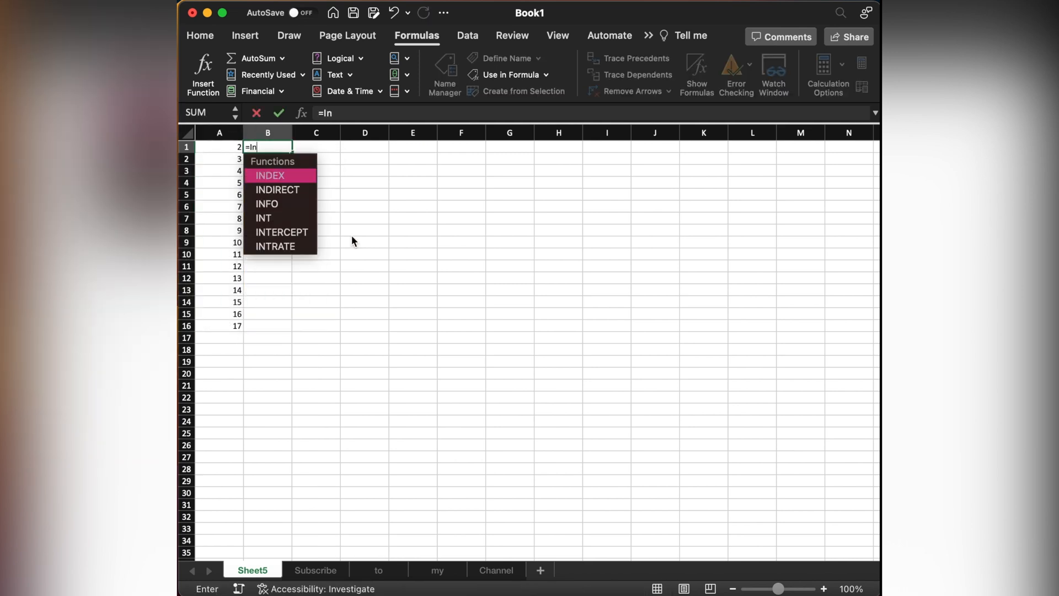
Step: Enter =INDEX(ListTabs,A1) in B1 and fill to B8, listing Subscribe, to, my, Channel
type("DEX(ListTabs,A1")
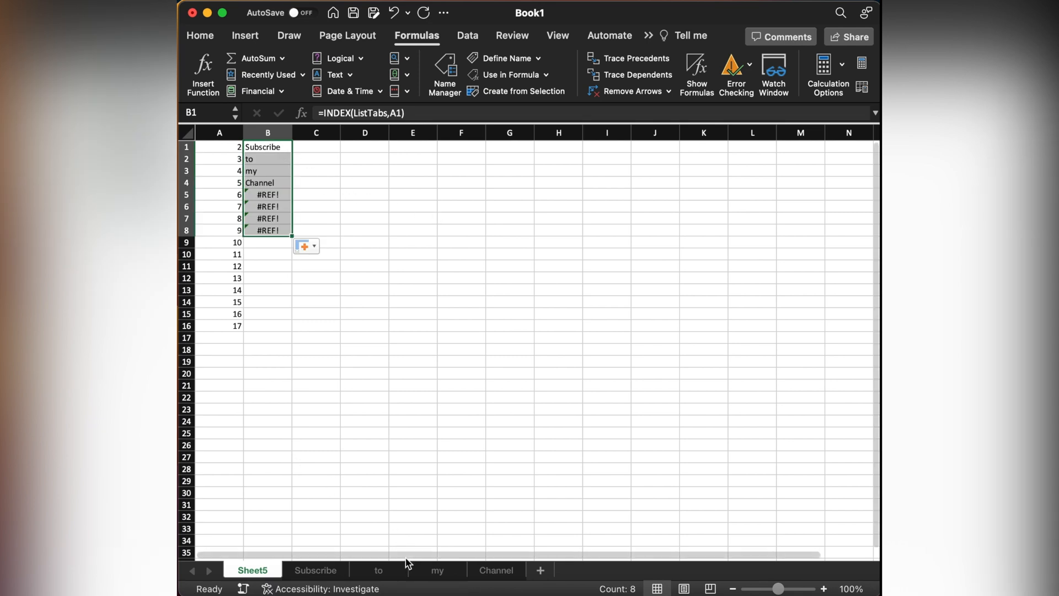
left_click(267, 147)
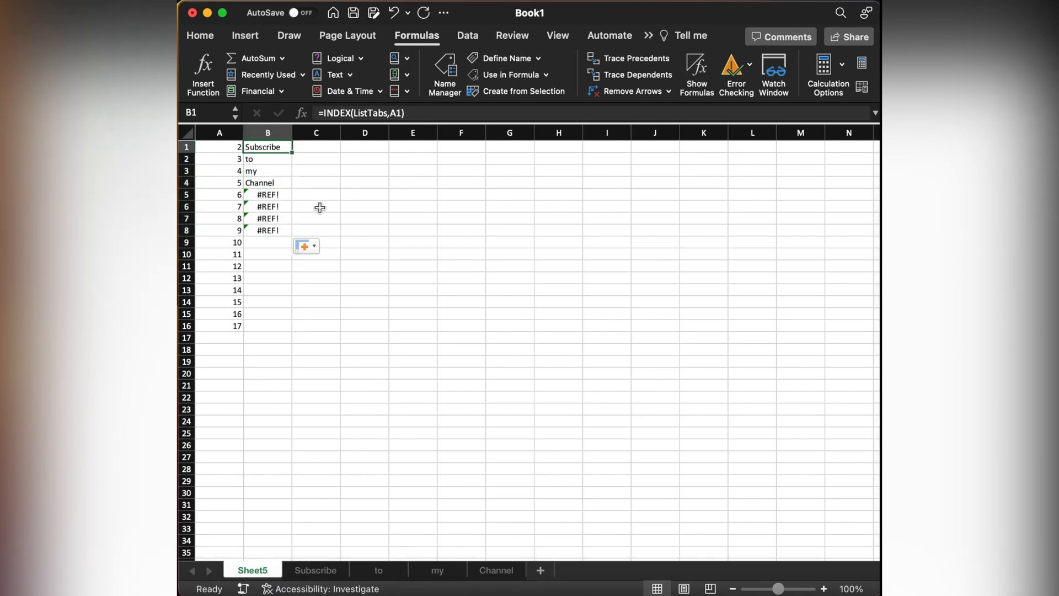
mouse_move(315, 199)
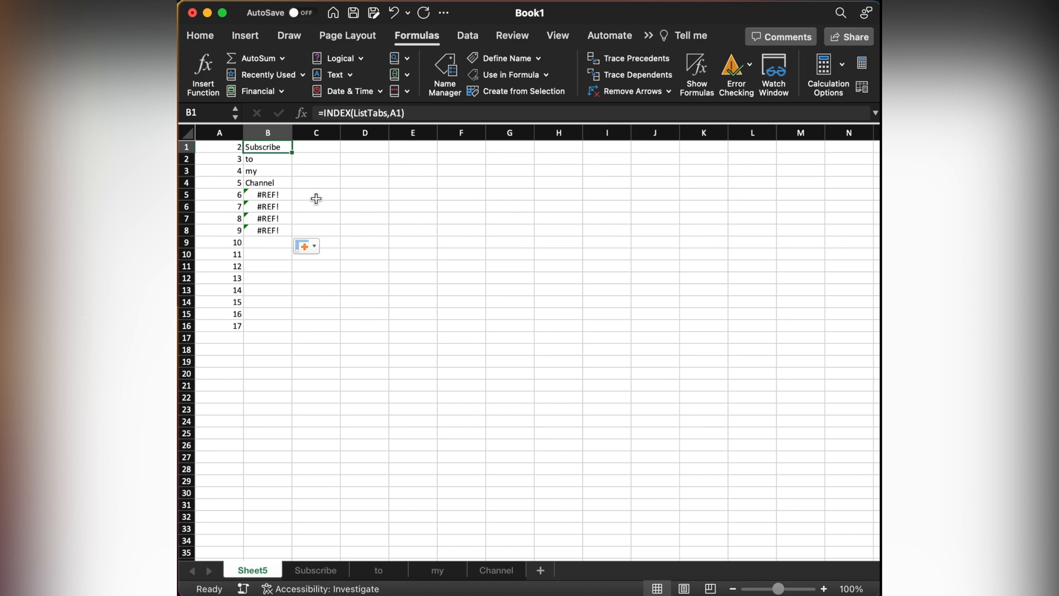